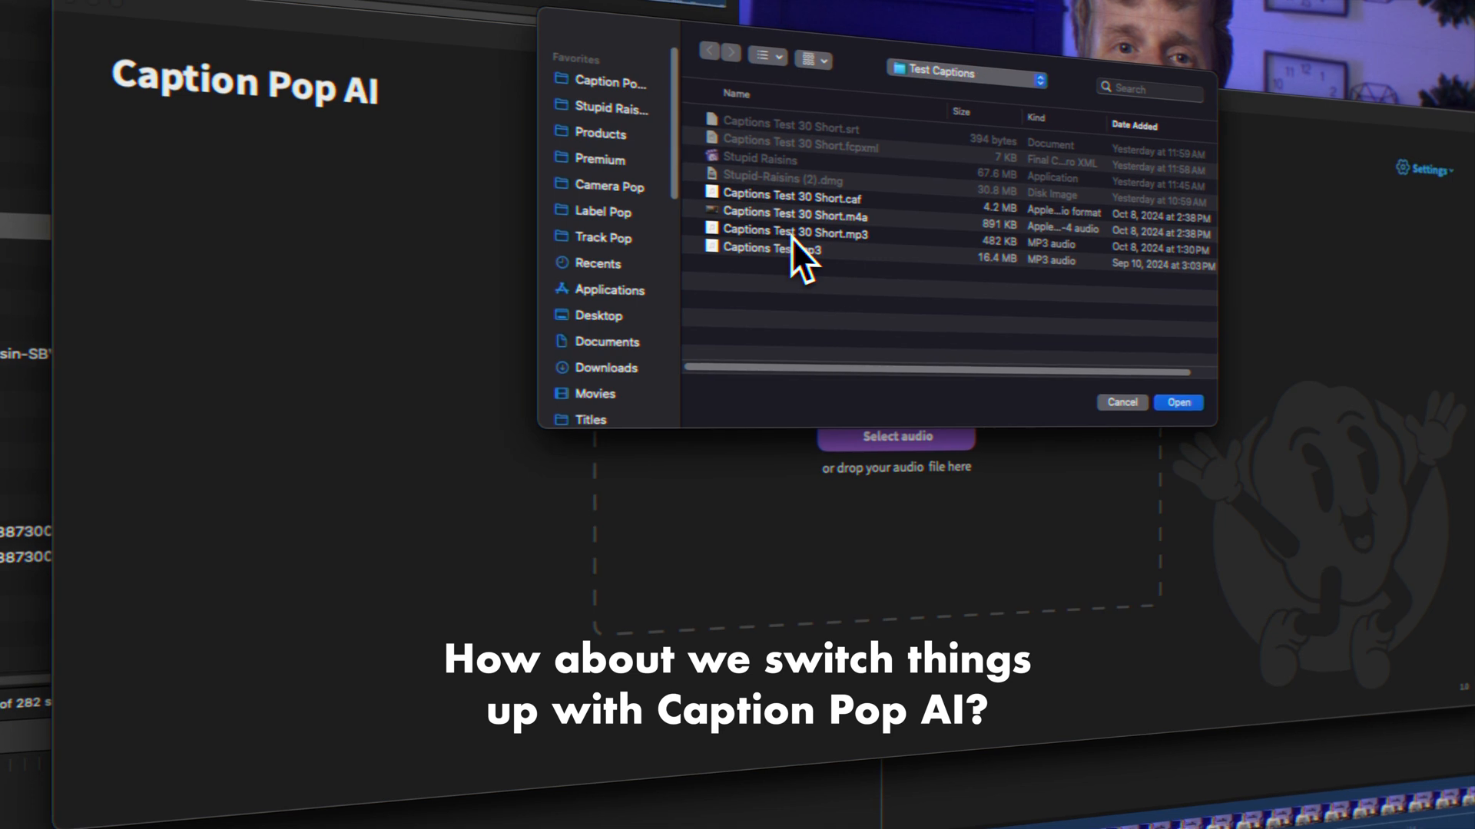
Choose the test MP3 from the Test Captions folder as the audio to caption.
{"action": "left_click", "coordinate": [1177, 403]}
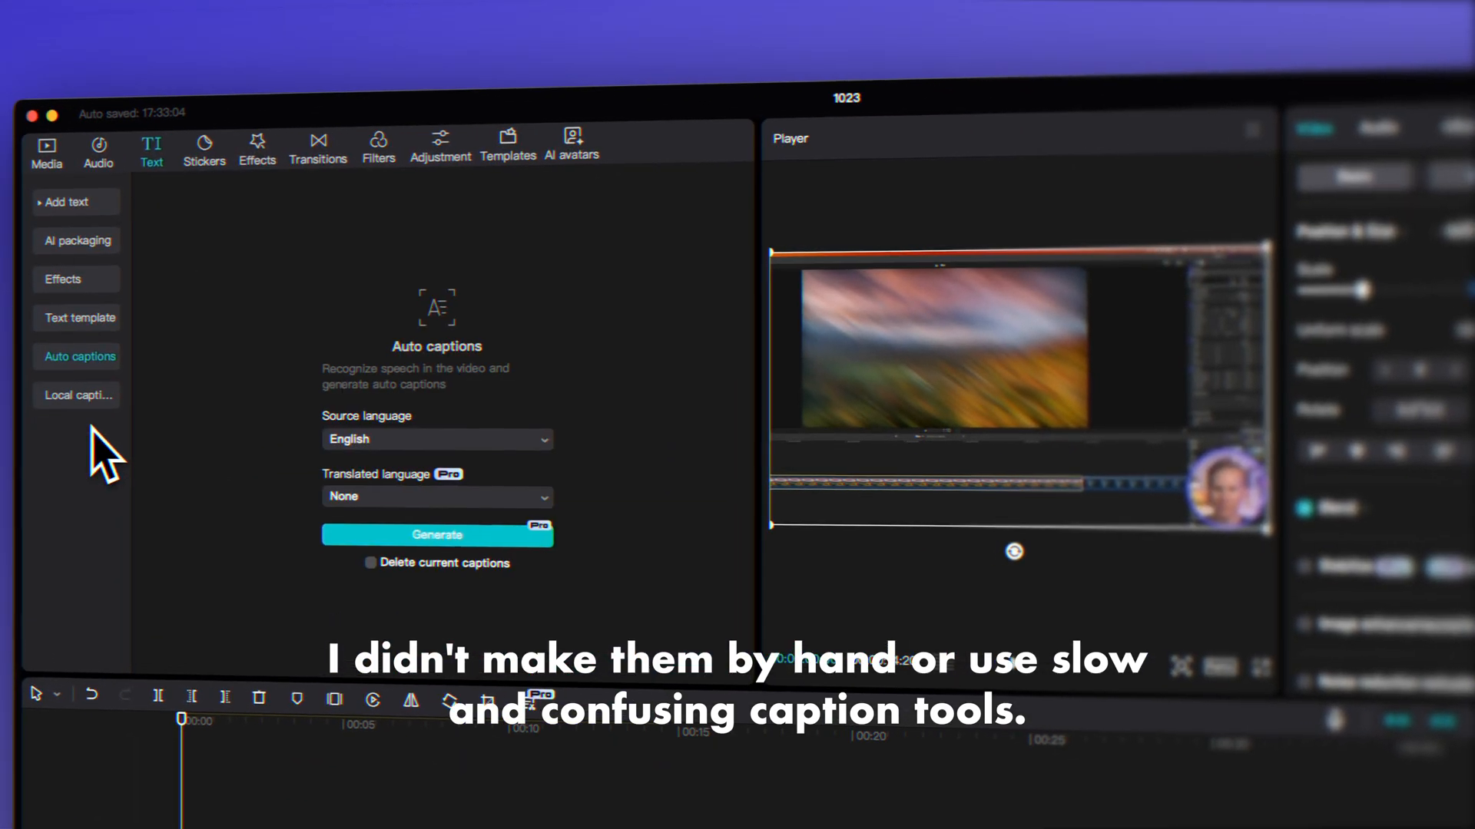
Bring up CapCut's Auto captions with English as the source language.
{"action": "left_click", "coordinate": [436, 534]}
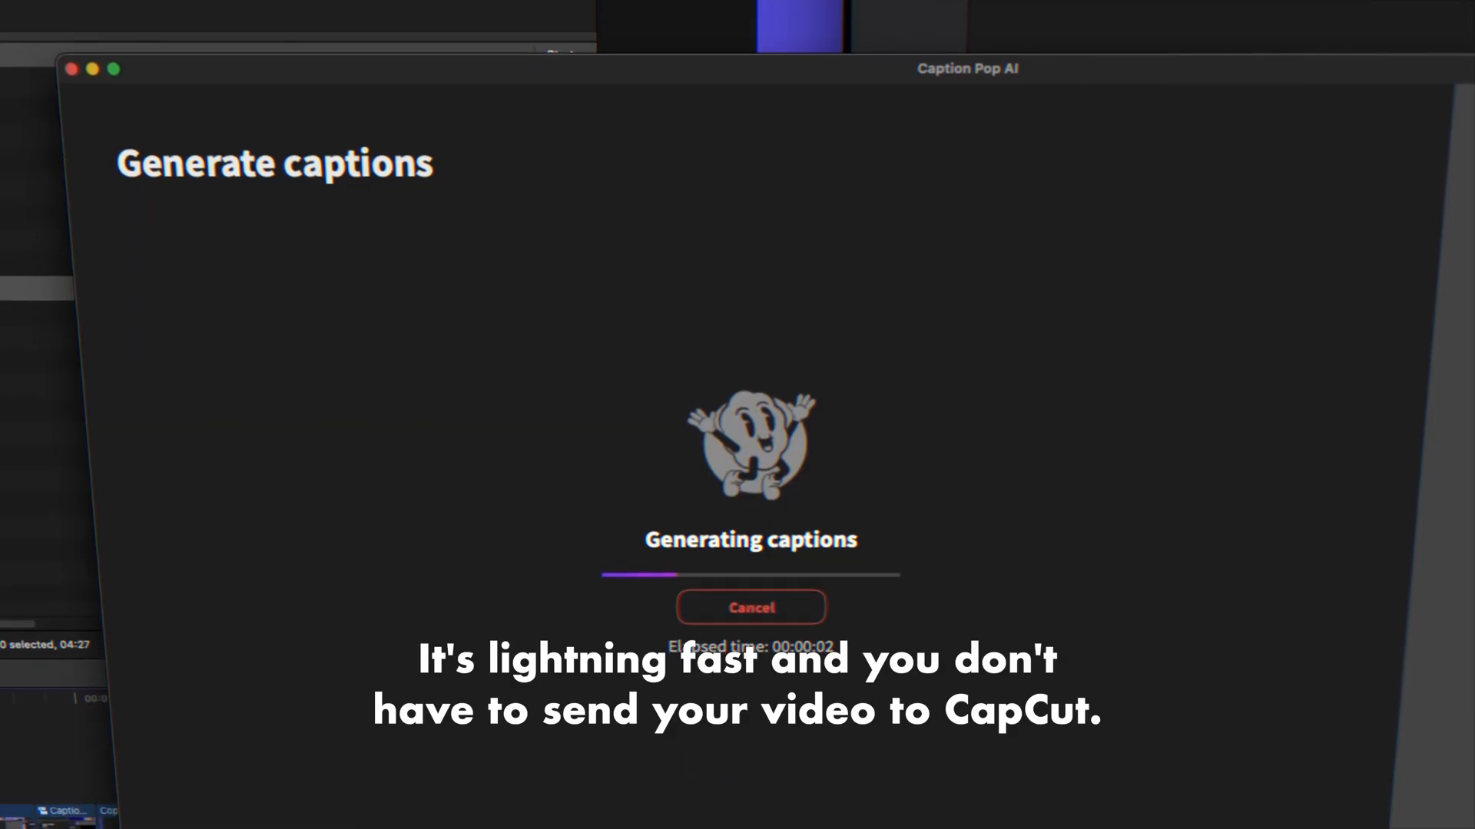
{"action": "left_click", "coordinate": [751, 607]}
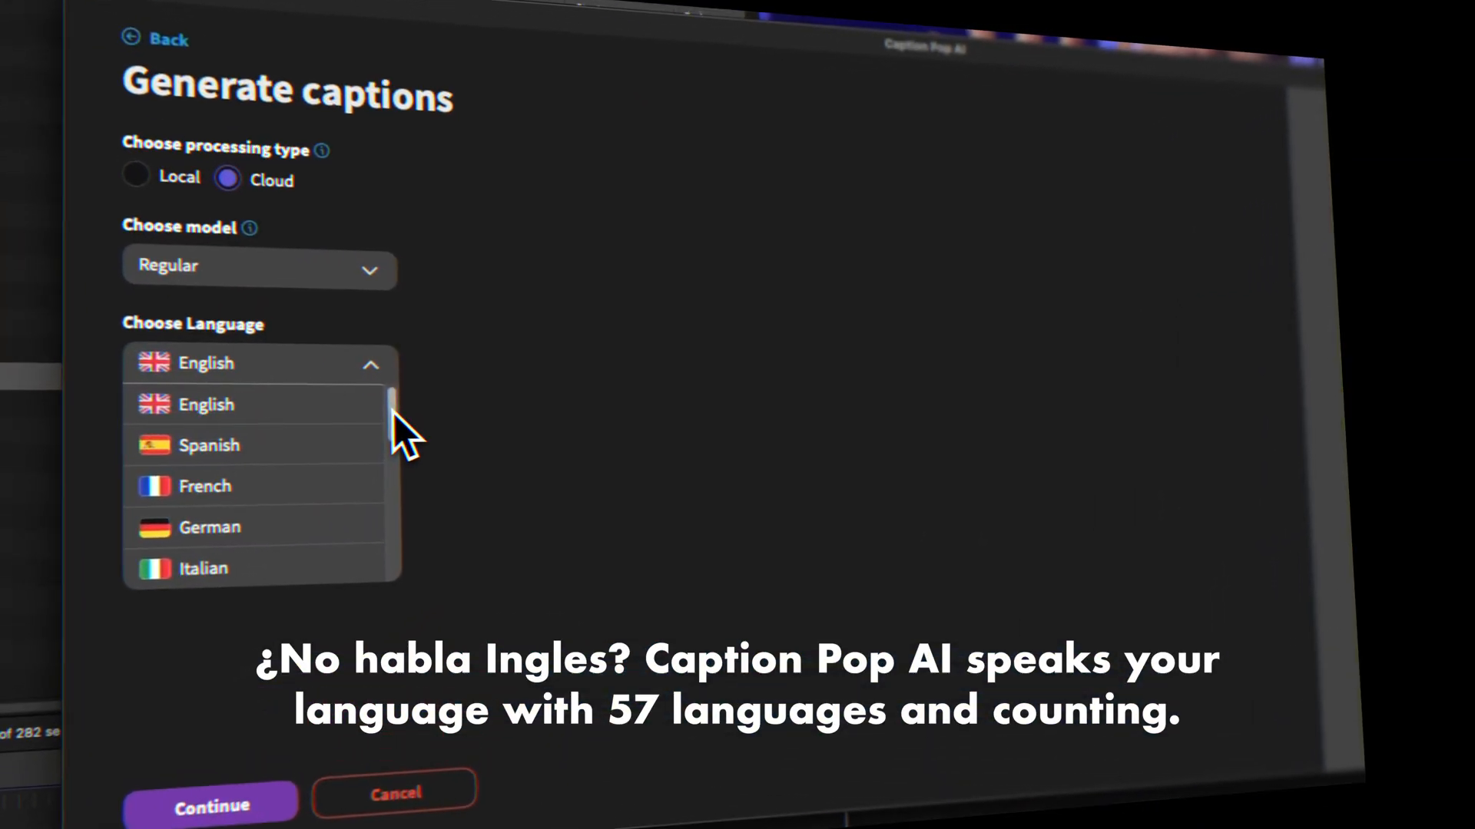
Browse the language list with Cloud processing, Regular model and English selected.
{"action": "scroll", "scroll_direction": "down", "scroll_amount": 3}
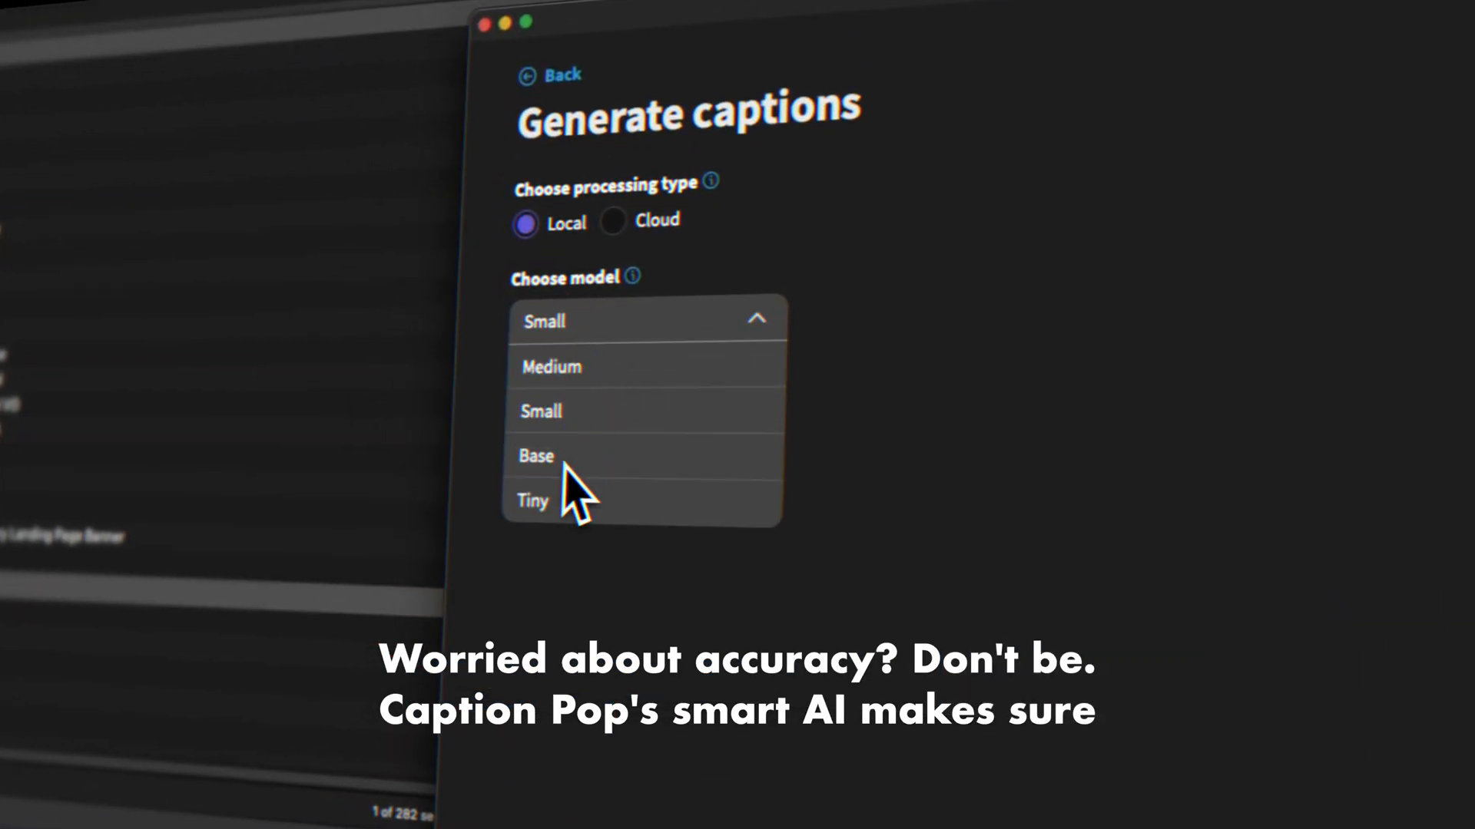
Switch to Cloud processing and choose the Fast model.
{"action": "left_click", "coordinate": [613, 220]}
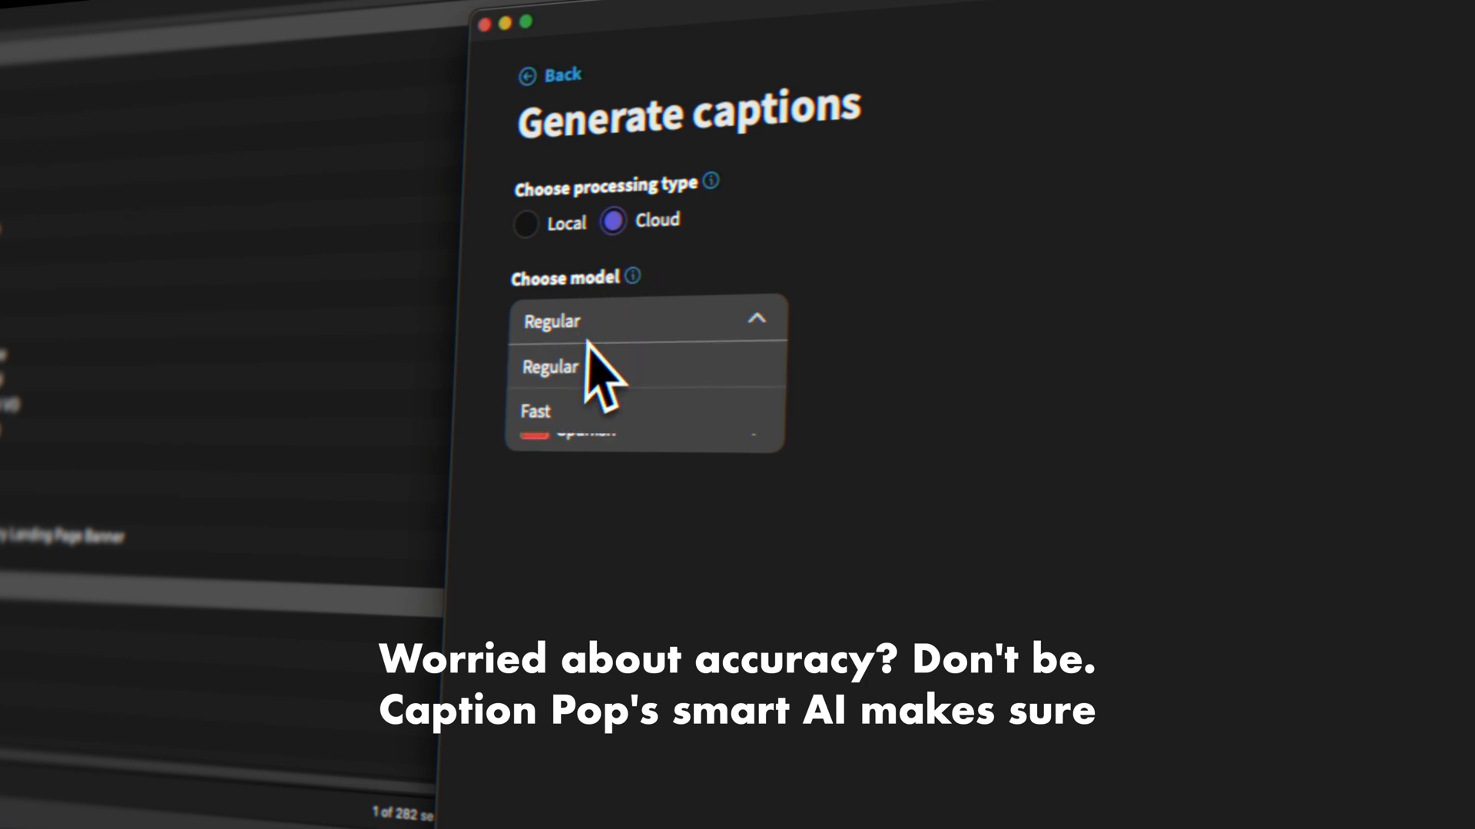
{"action": "left_click", "coordinate": [534, 412]}
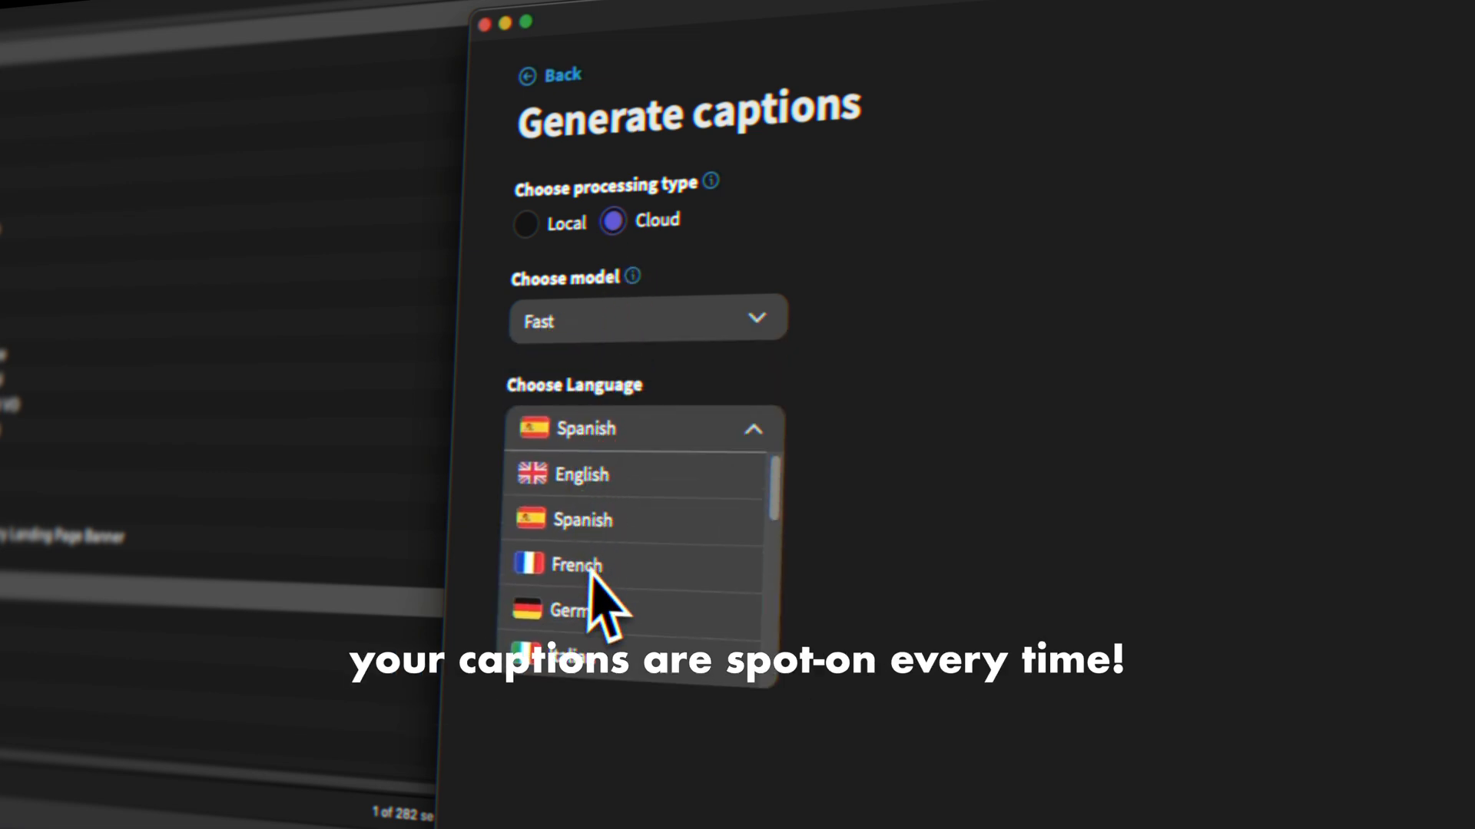